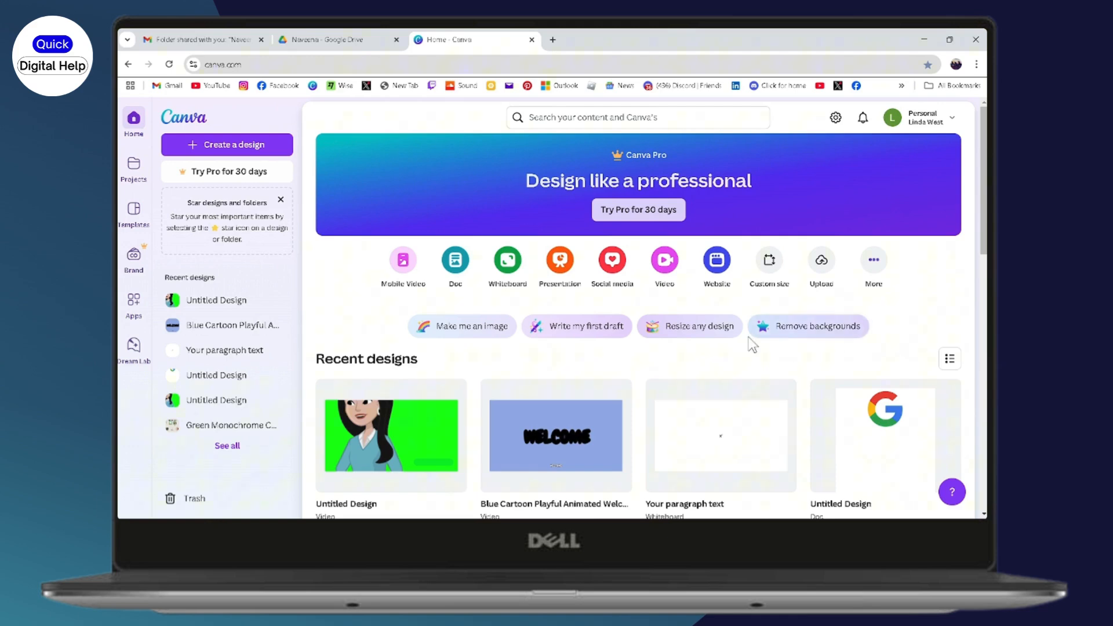
- Scroll down the PowerPoint start screen's recent presentations list beside Canva's home page
{"action": "scroll", "scroll_direction": "down", "scroll_amount": 3}
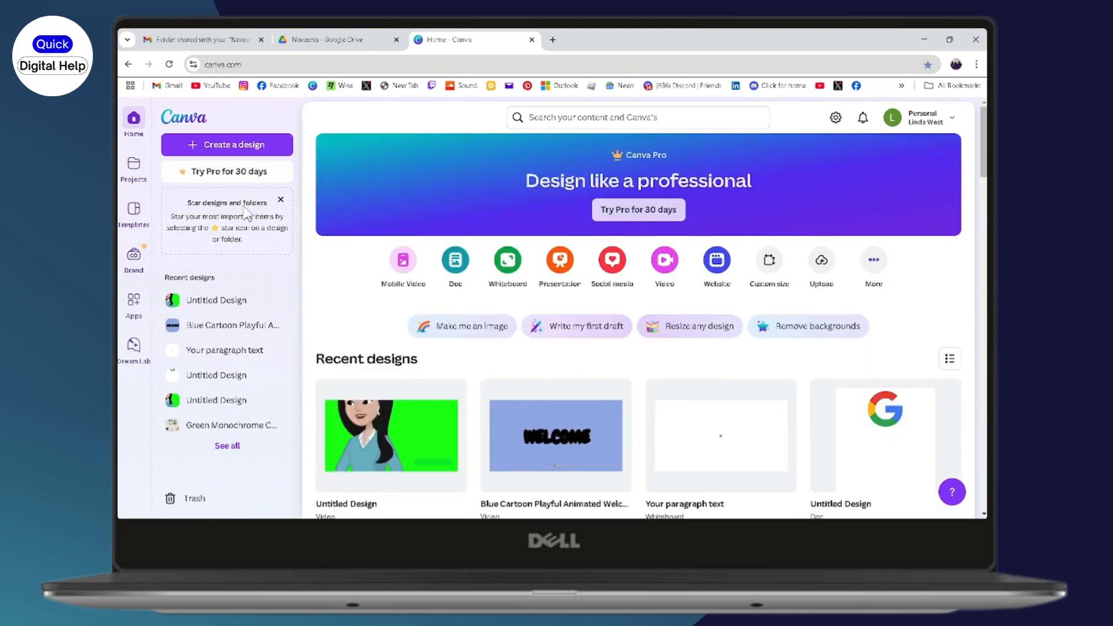
{"action": "mouse_move", "coordinate": [321, 327]}
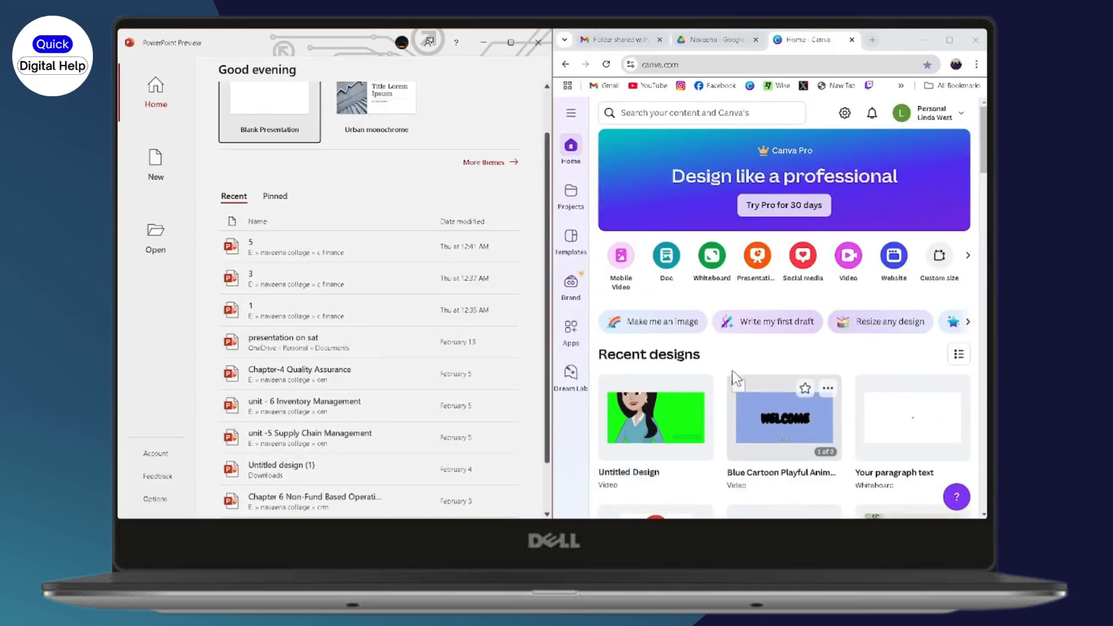
{"action": "mouse_move", "coordinate": [320, 382]}
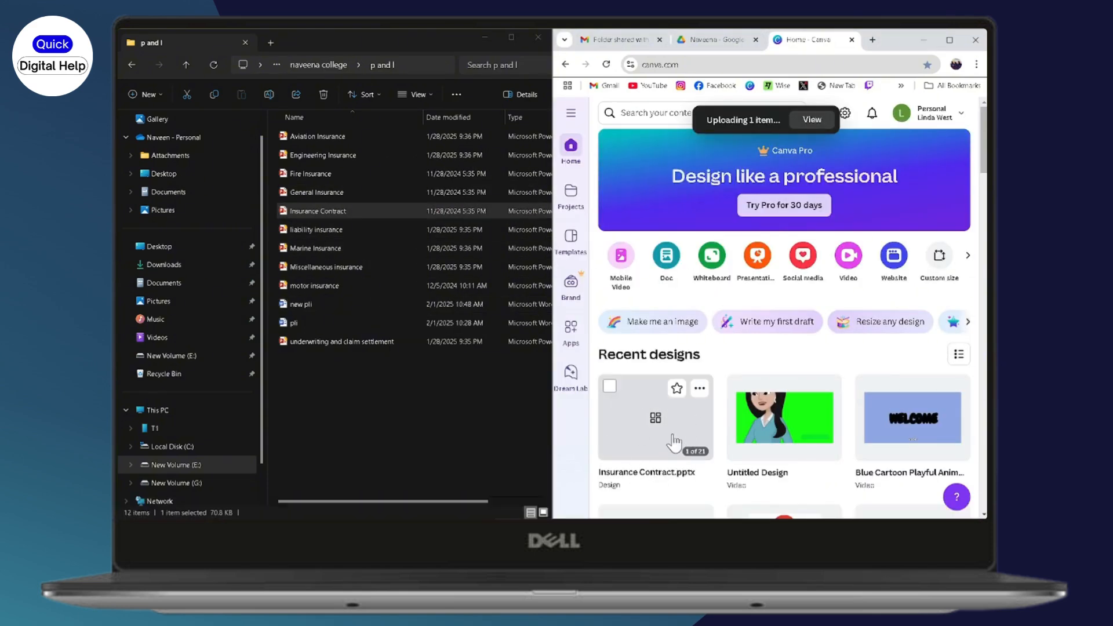
- Open the uploaded Insurance Contract.pptx design in the Canva editor
{"action": "left_click", "coordinate": [654, 418]}
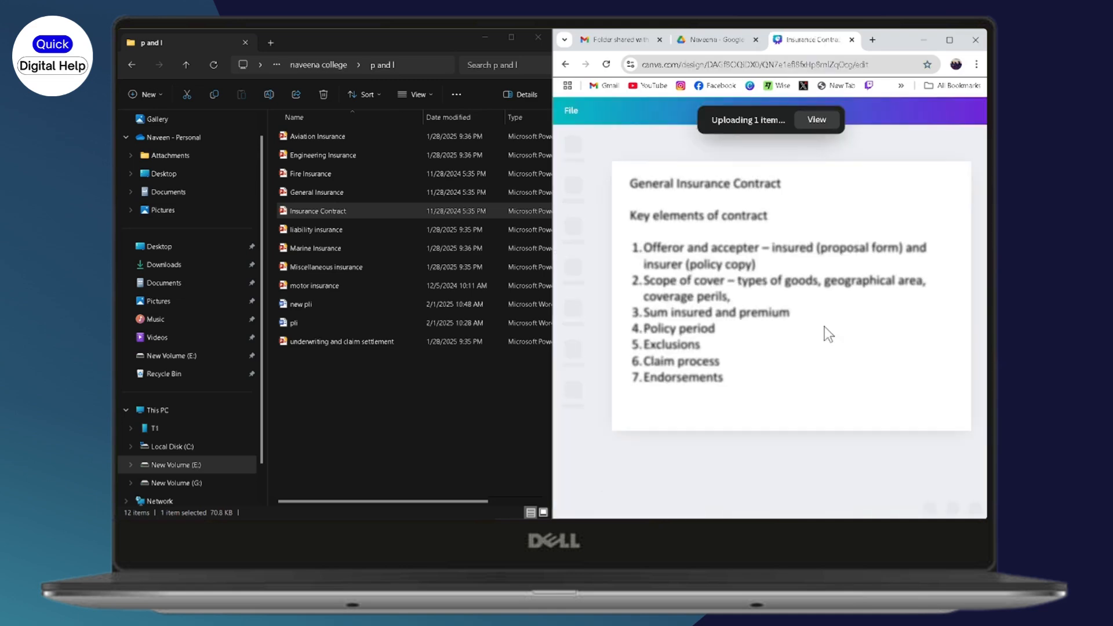